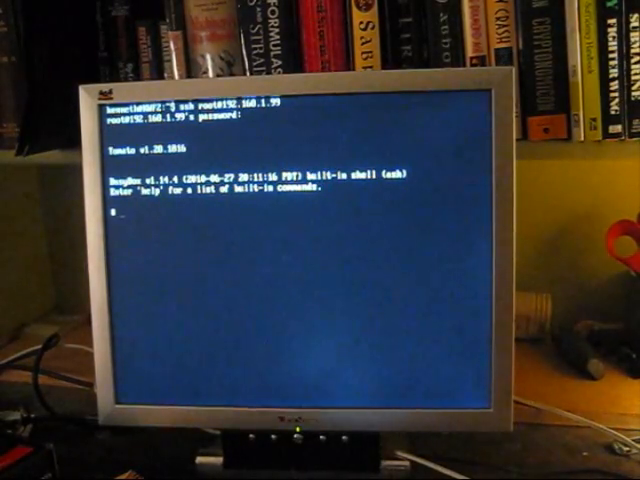
{"action": "type", "text": "echo \""}
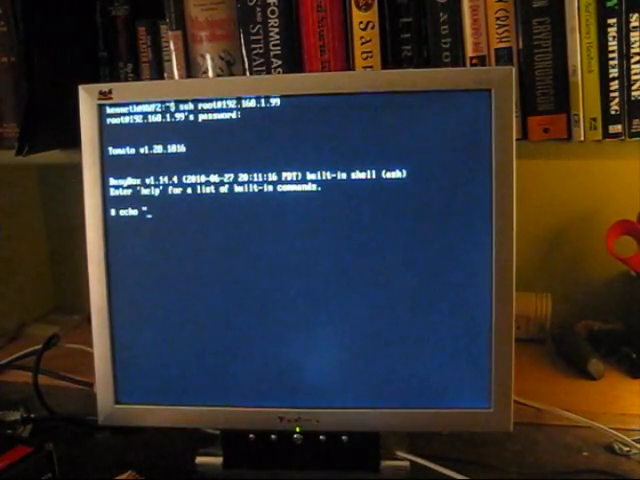
{"action": "type", "text": "This is a"}
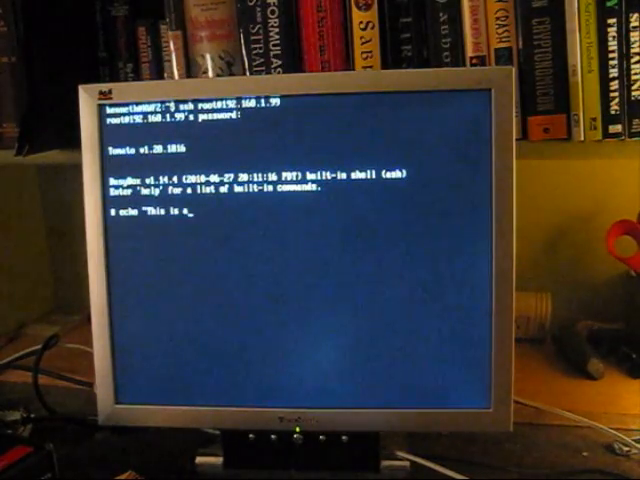
{"action": "type", "text": "test message\" > /dev/"}
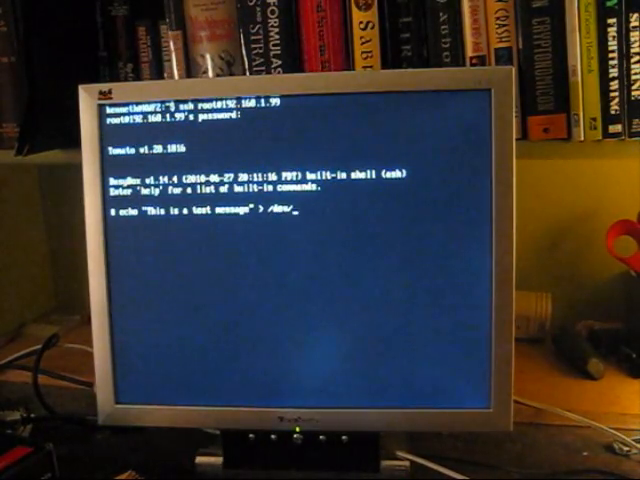
{"action": "type", "text": "tts/"}
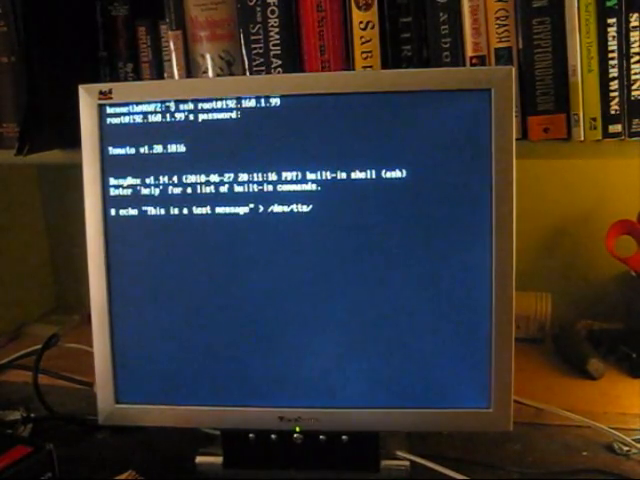